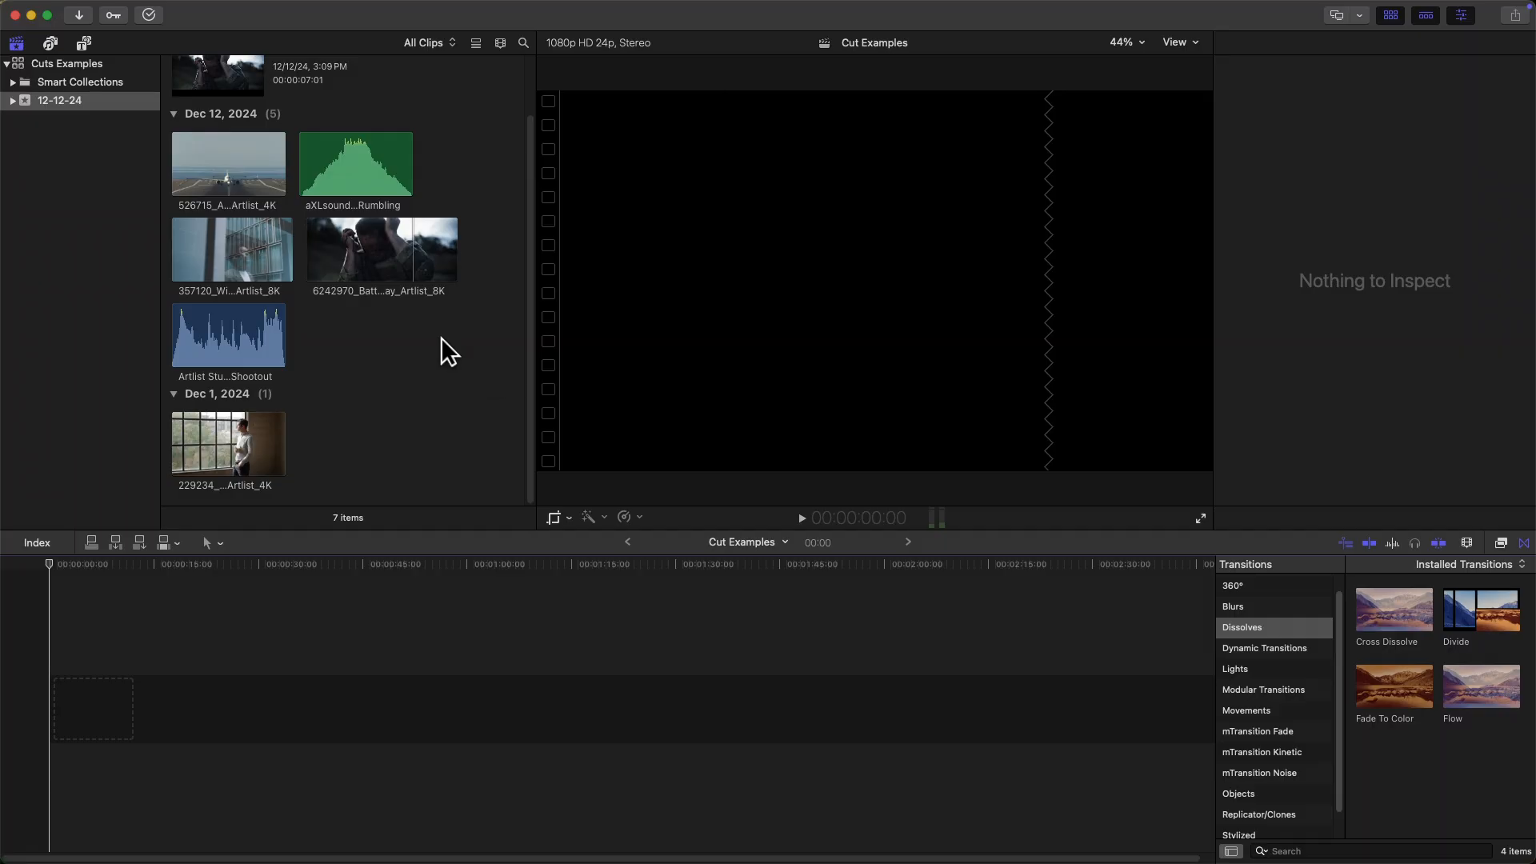
pyautogui.moveTo(371, 264)
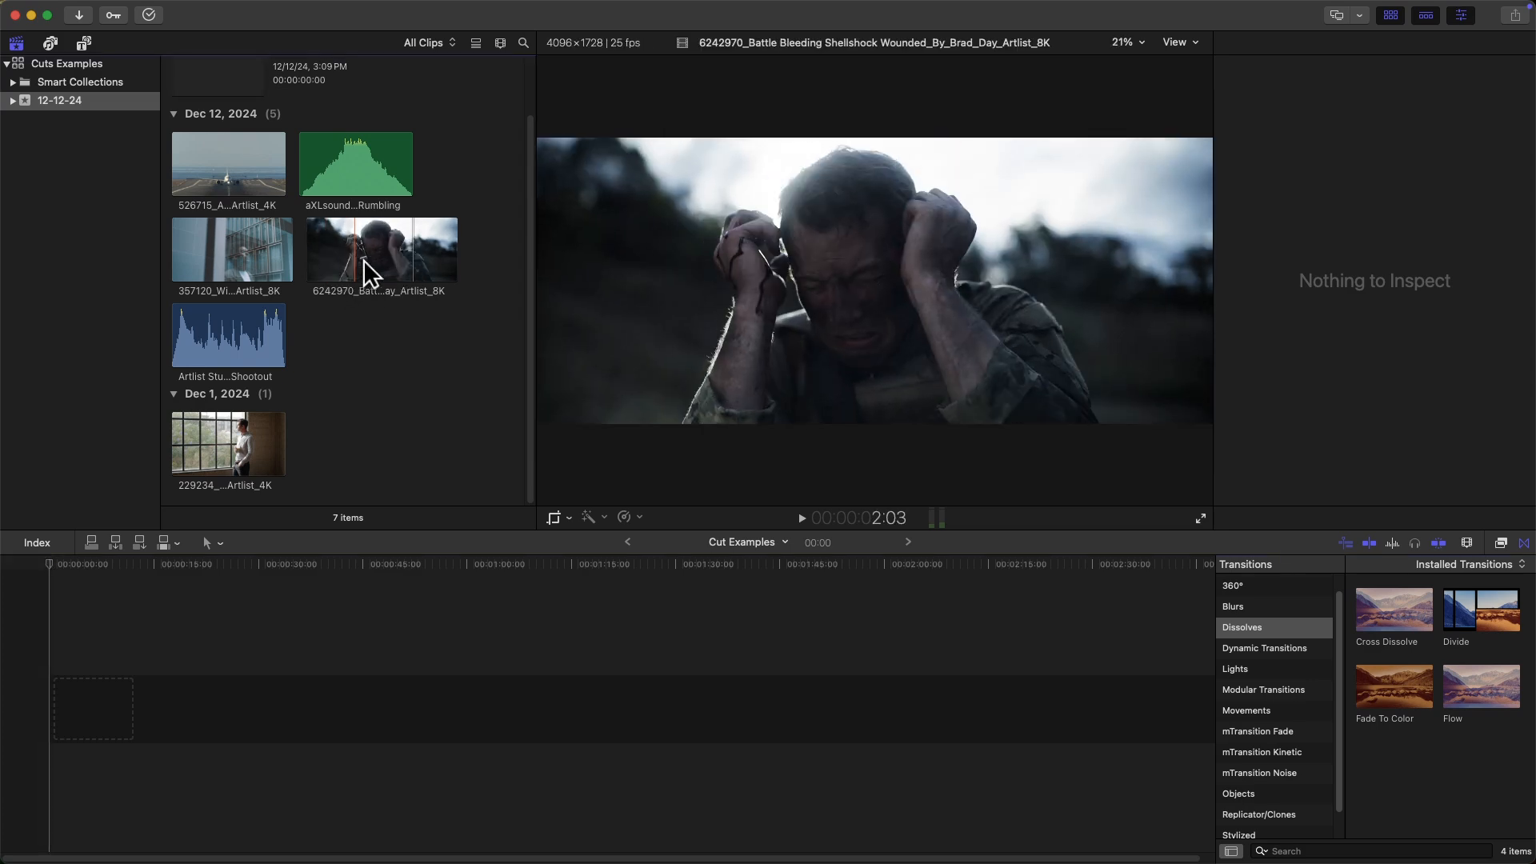
# - Add the wounded soldier clip to the timeline with the battlefield shootout audio beneath it
pyautogui.moveTo(380, 248); pyautogui.dragTo(84, 701)
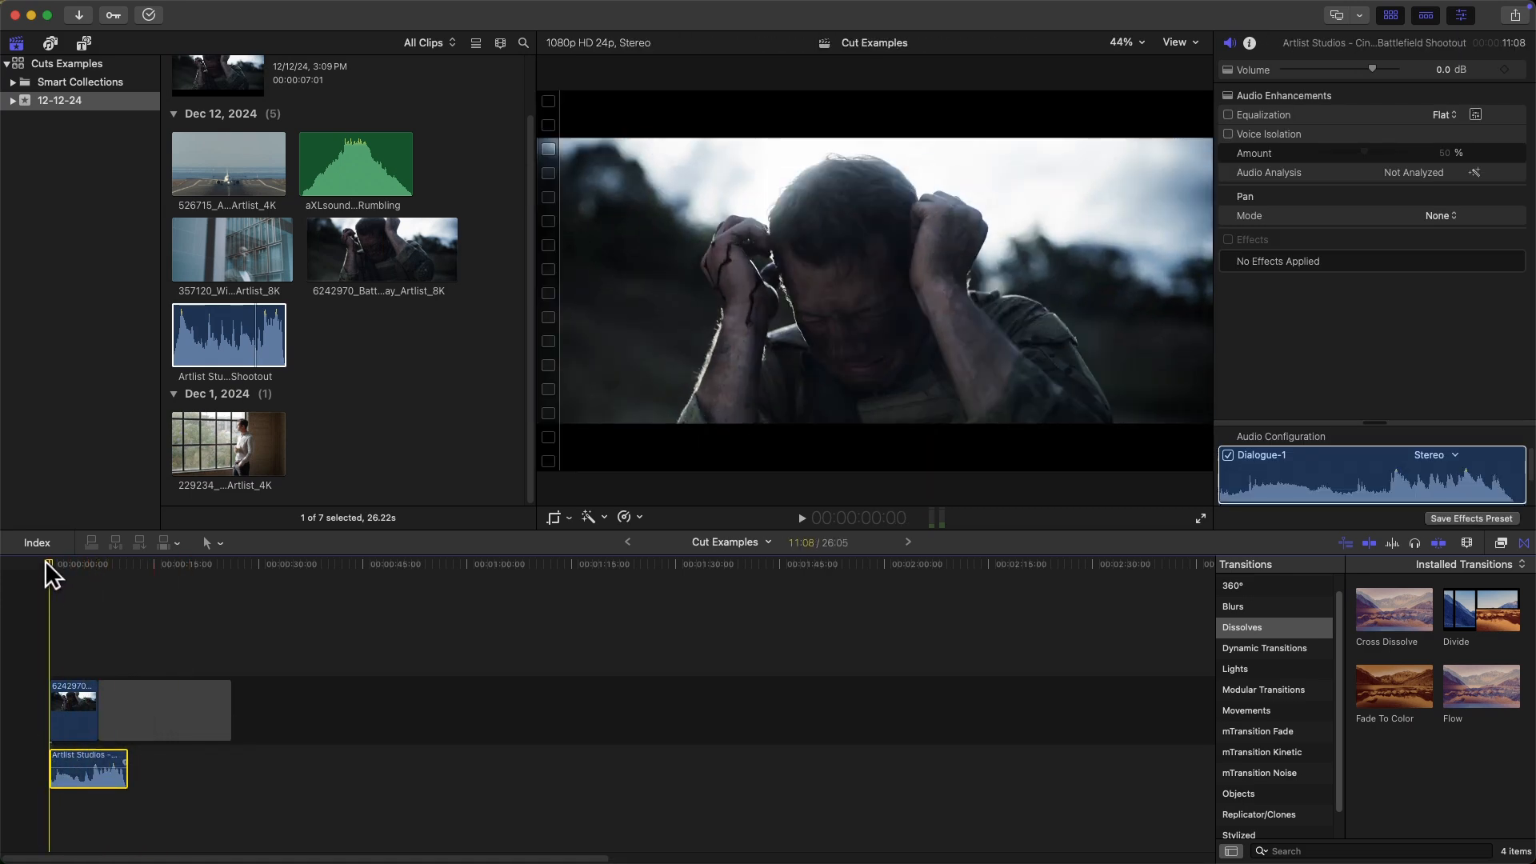
pyautogui.click(1200, 518)
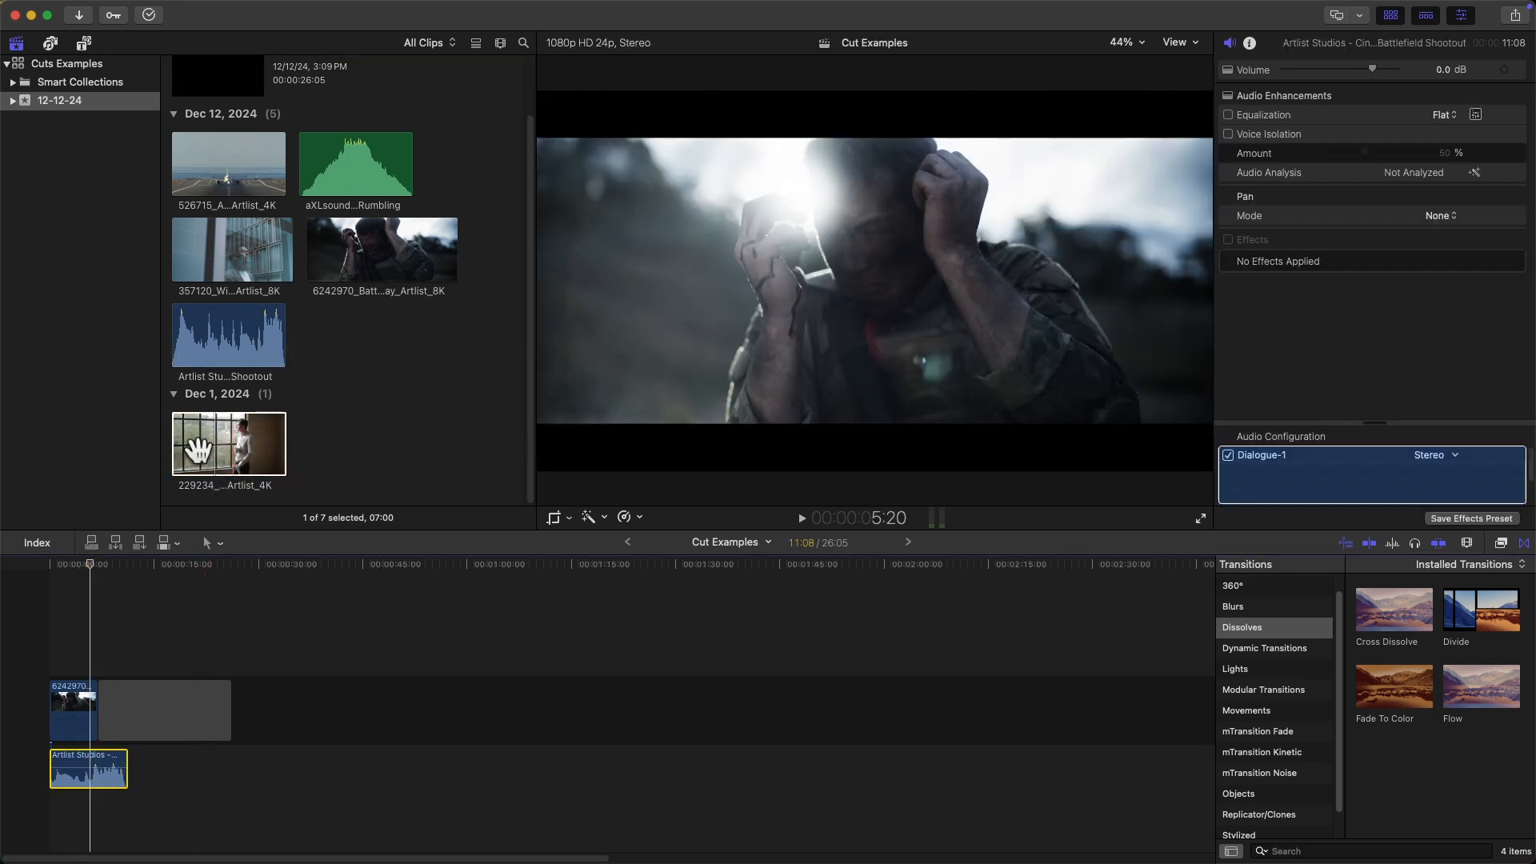
# - Place the 229234 man-at-window clip after the soldier and extend the shootout audio under it
pyautogui.moveTo(228, 444); pyautogui.dragTo(127, 701)
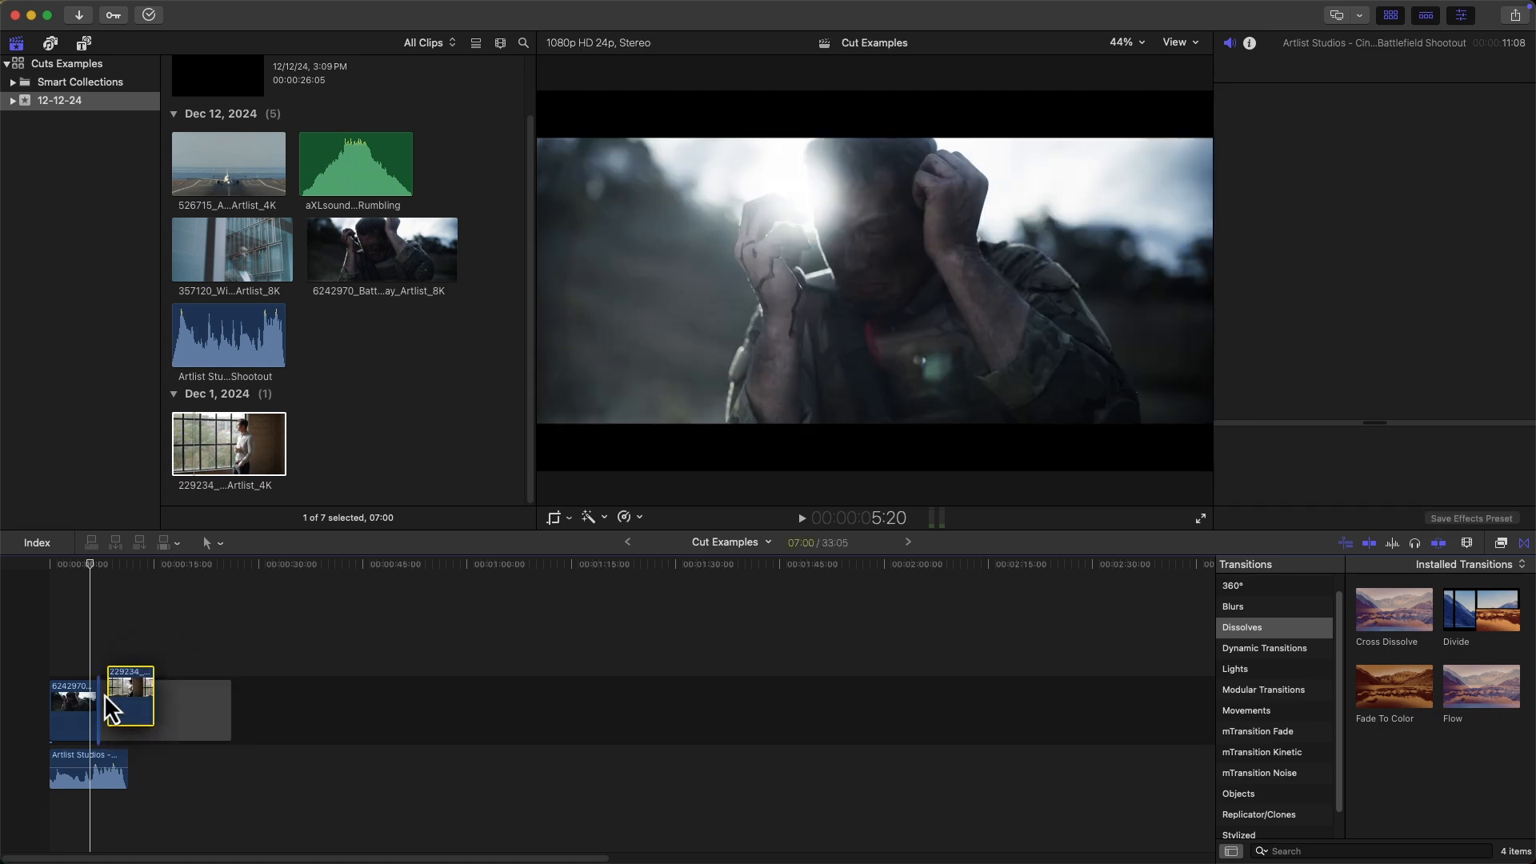
pyautogui.click(120, 710)
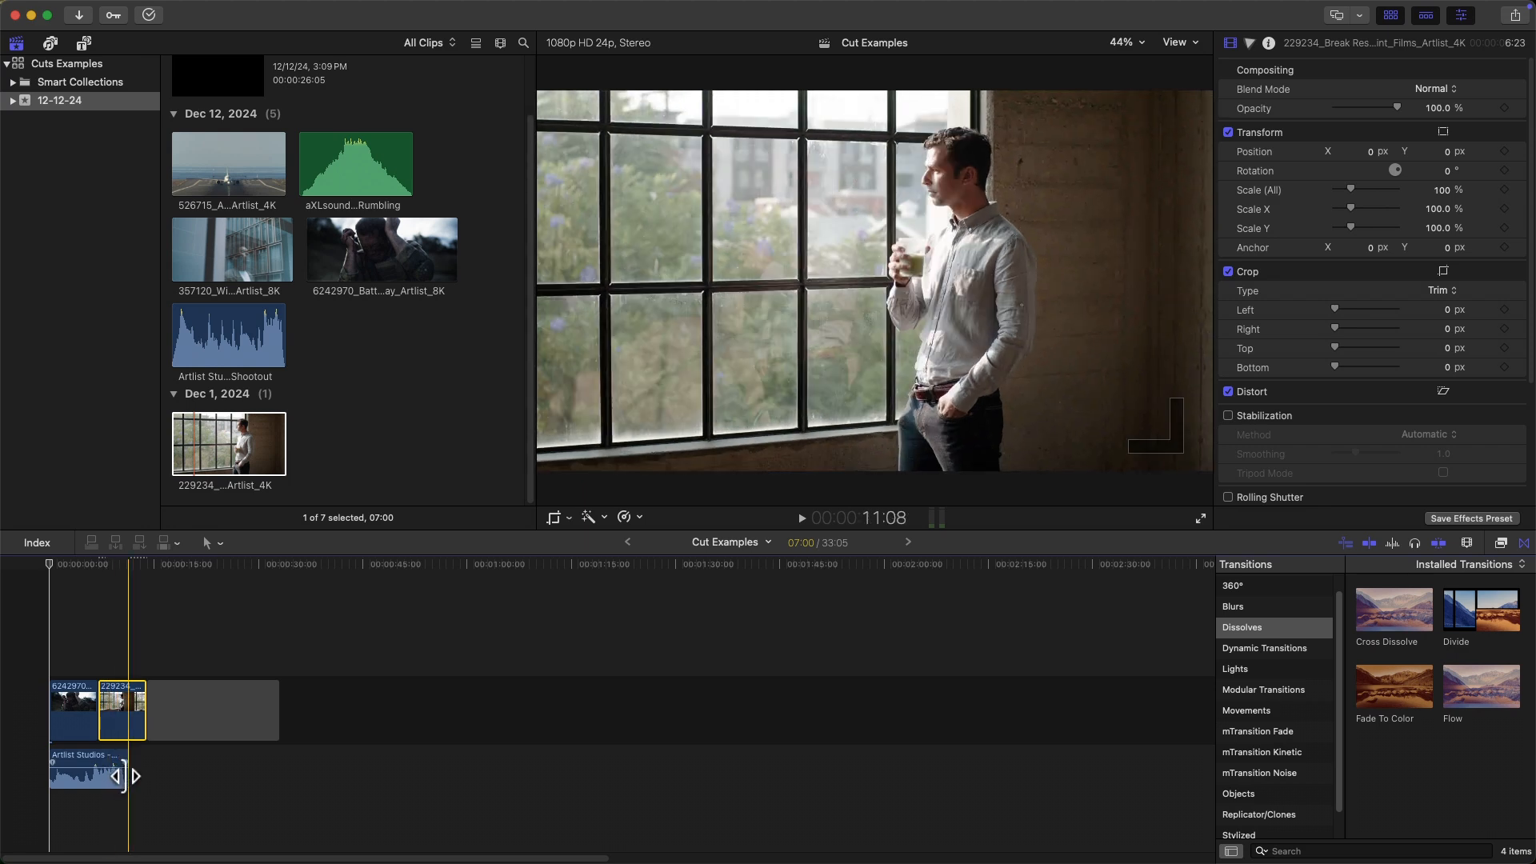
pyautogui.click(96, 626)
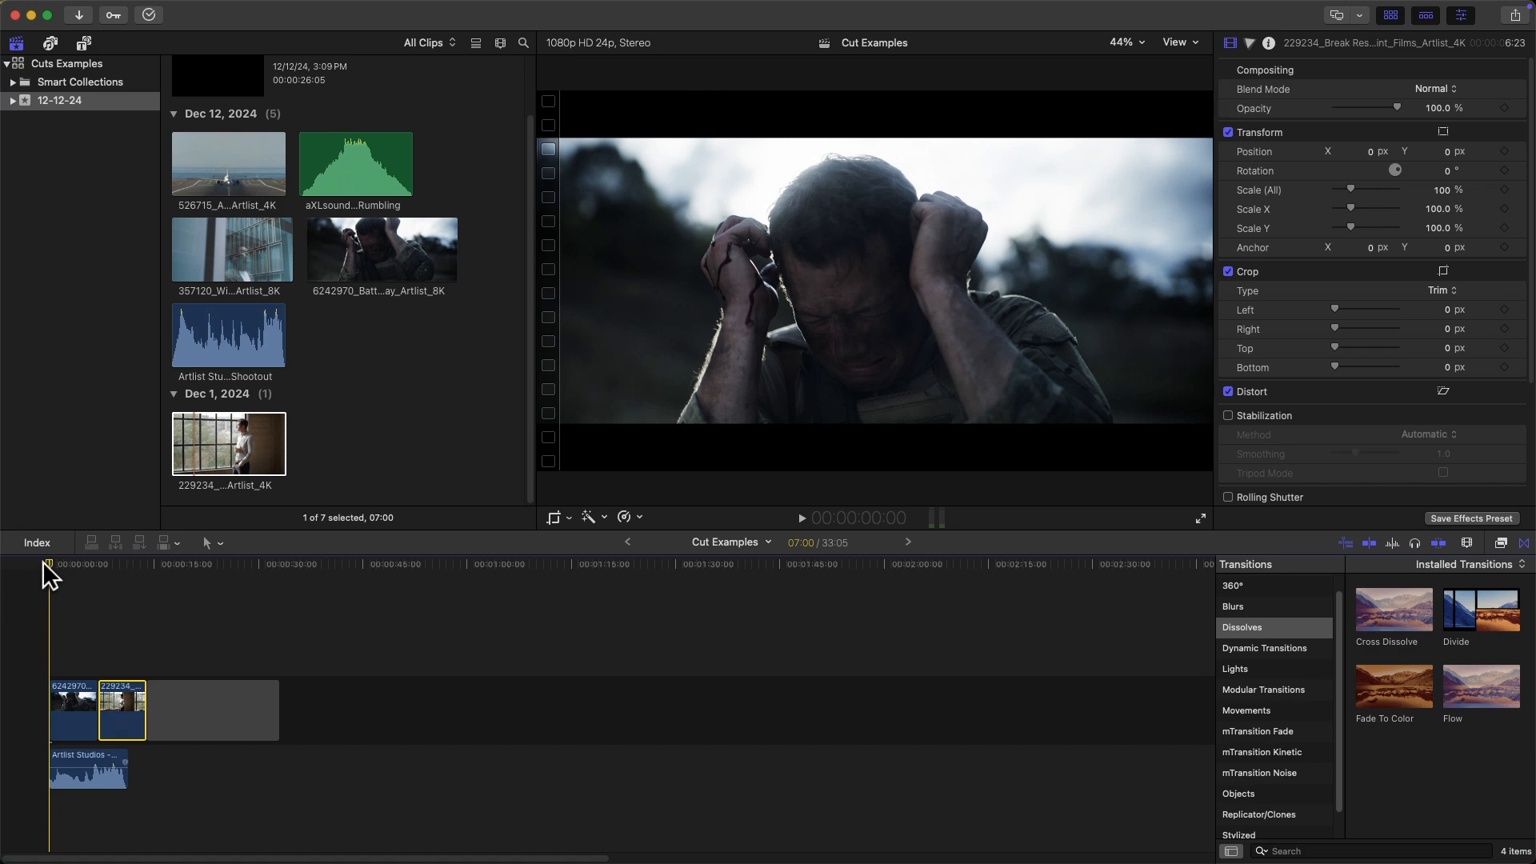
# - Play the L cut from the start, then delete its clips to empty the timeline
pyautogui.click(1200, 518)
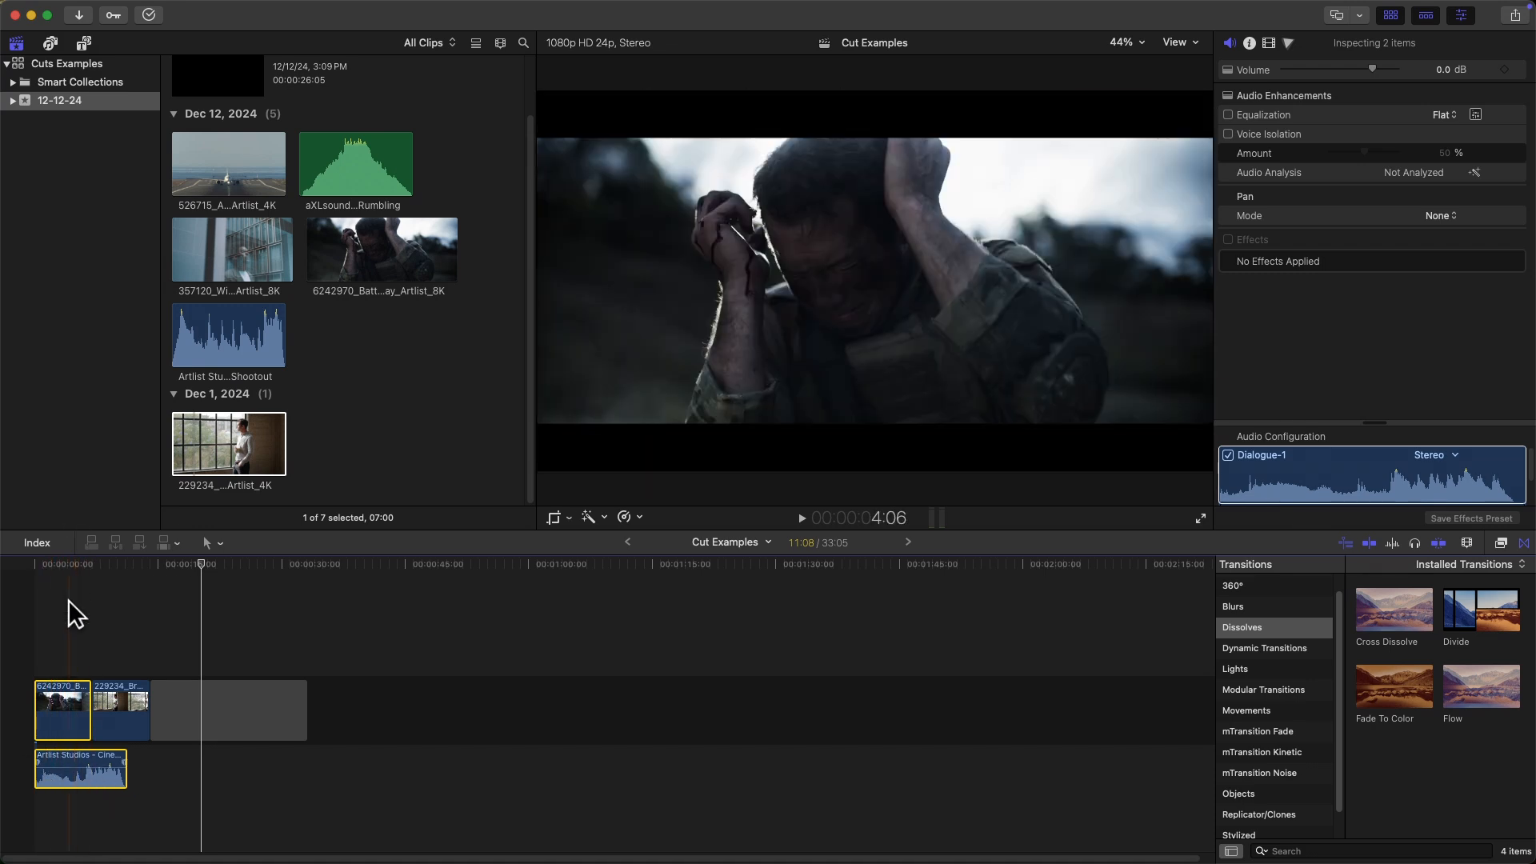
pyautogui.click(141, 707)
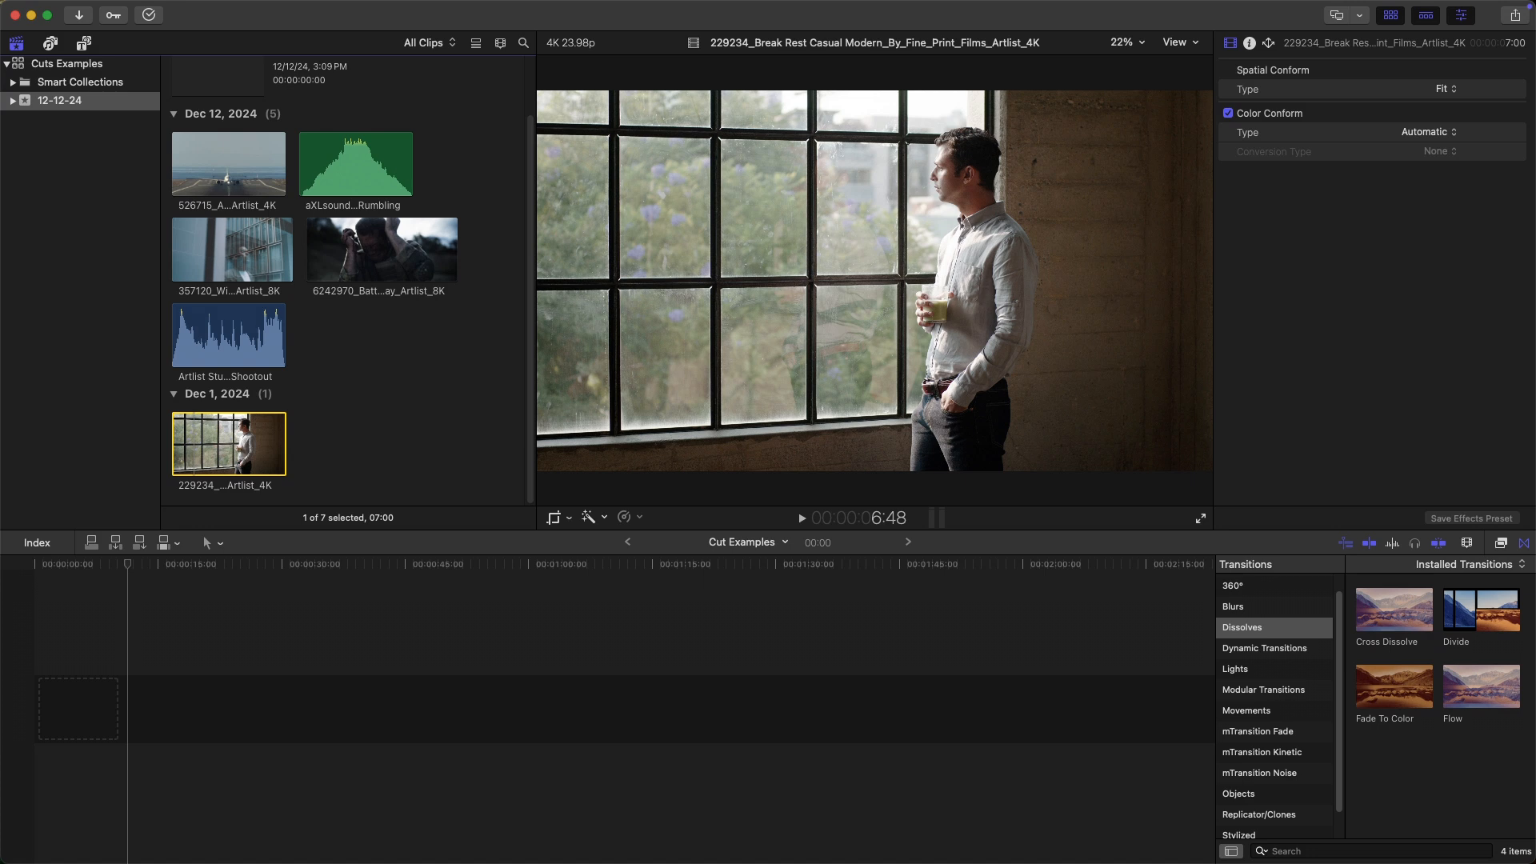
pyautogui.moveTo(1402, 391)
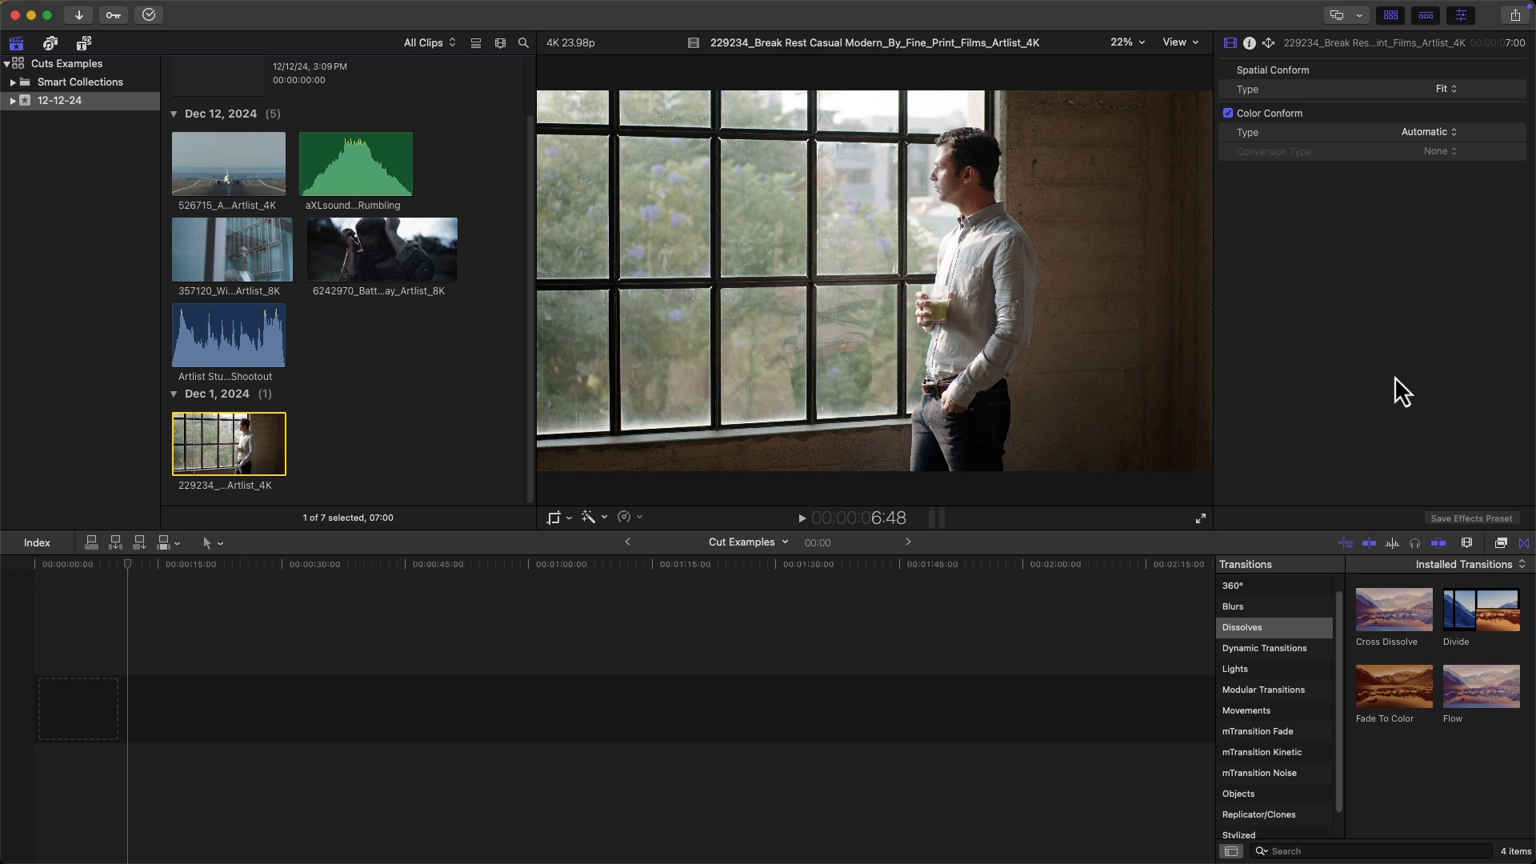
# - Append the 357120 window-reflection man clip as the first J-cut shot
pyautogui.click(232, 250)
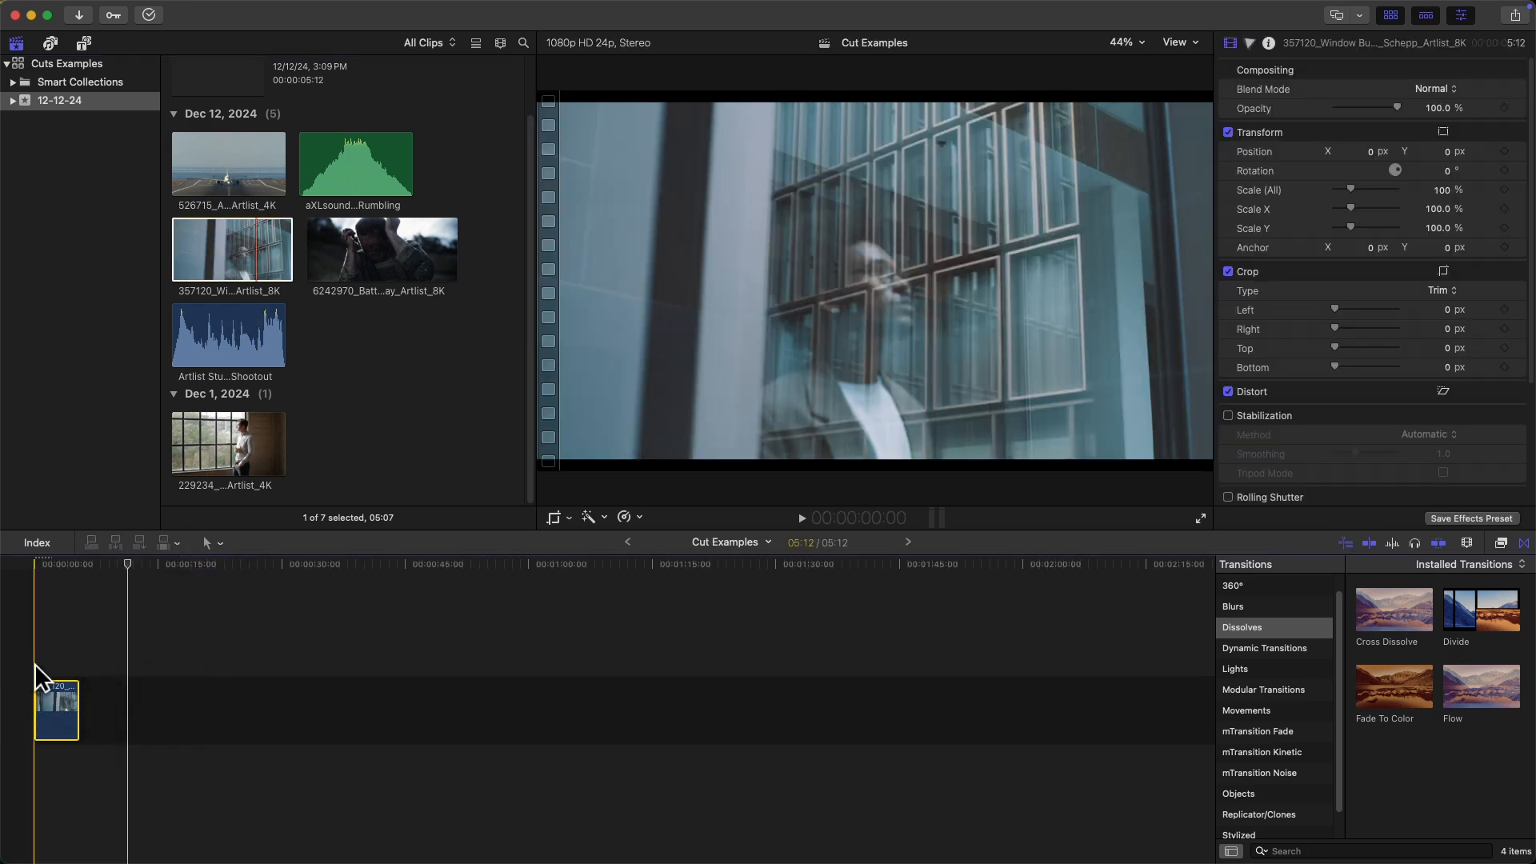
# - Append the 526715 aircraft clip and lay the aXLsound jet rumble starting under the window clip
pyautogui.click(229, 163)
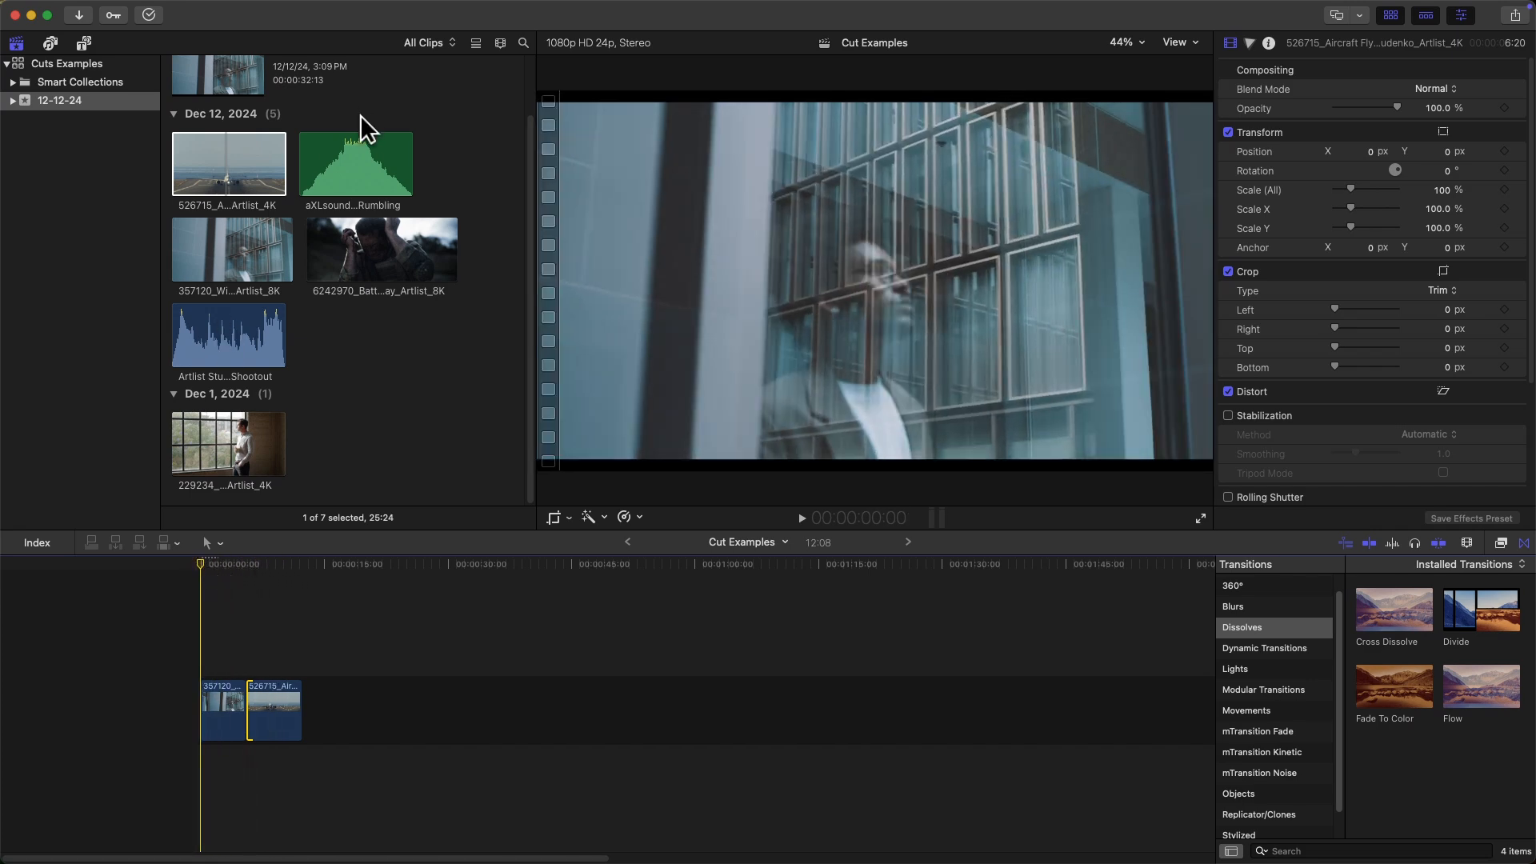
pyautogui.click(355, 164)
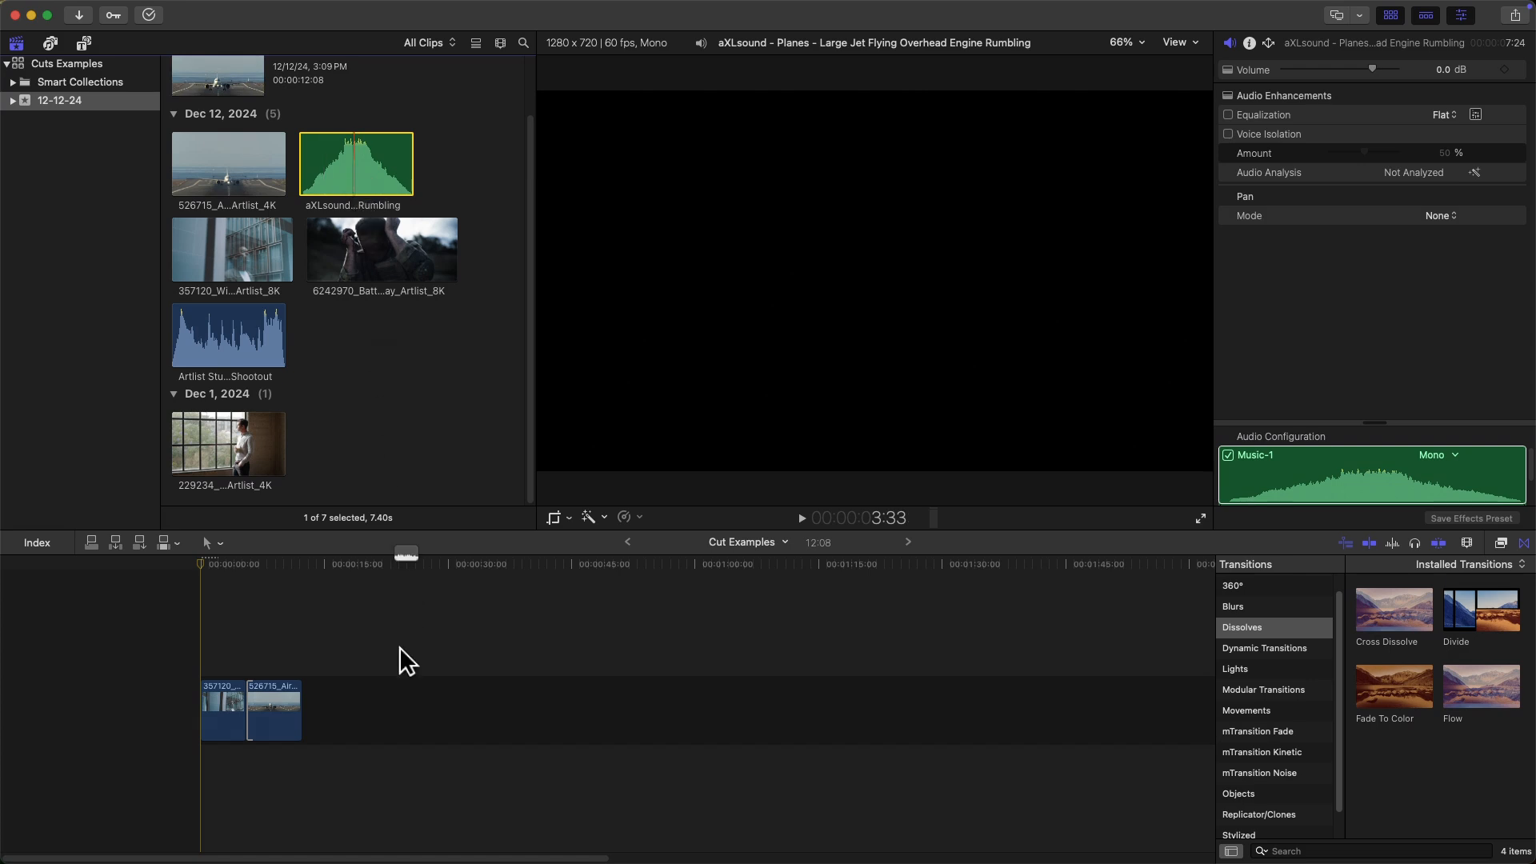
pyautogui.moveTo(355, 163); pyautogui.dragTo(247, 769)
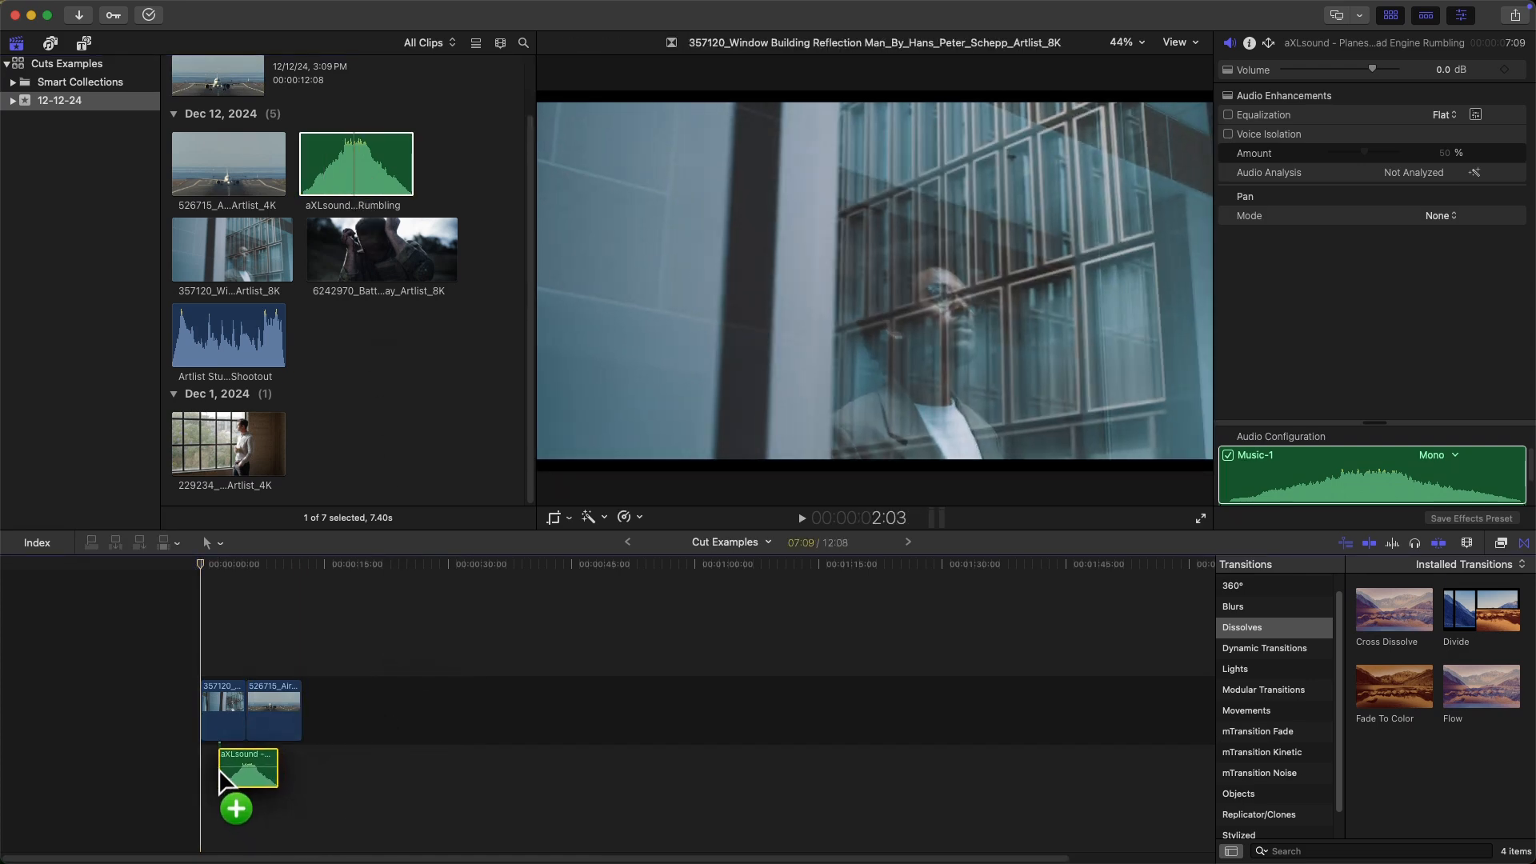